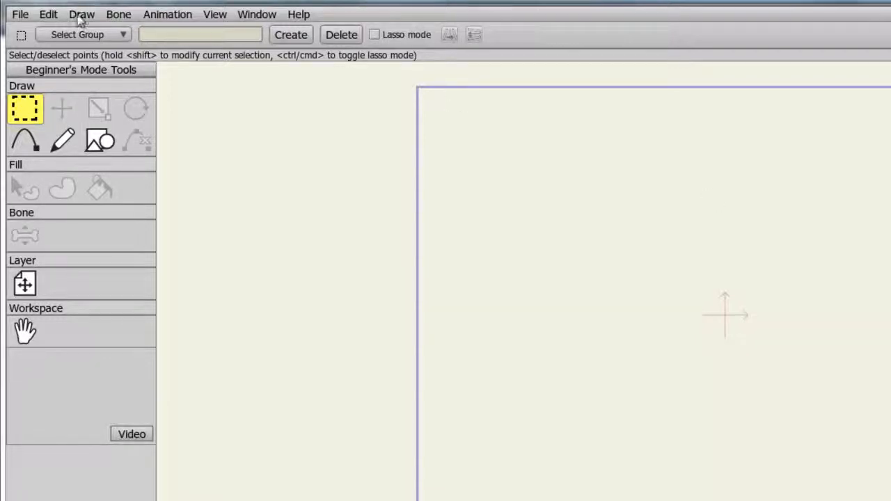
- Bring up the Project Settings dialog from the File menu
{"action": "left_click", "coordinate": [20, 14]}
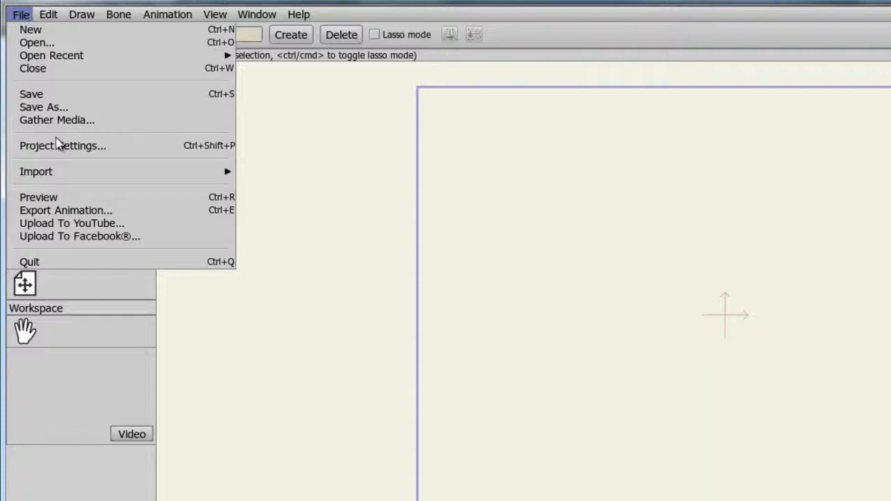
{"action": "mouse_move", "coordinate": [61, 146]}
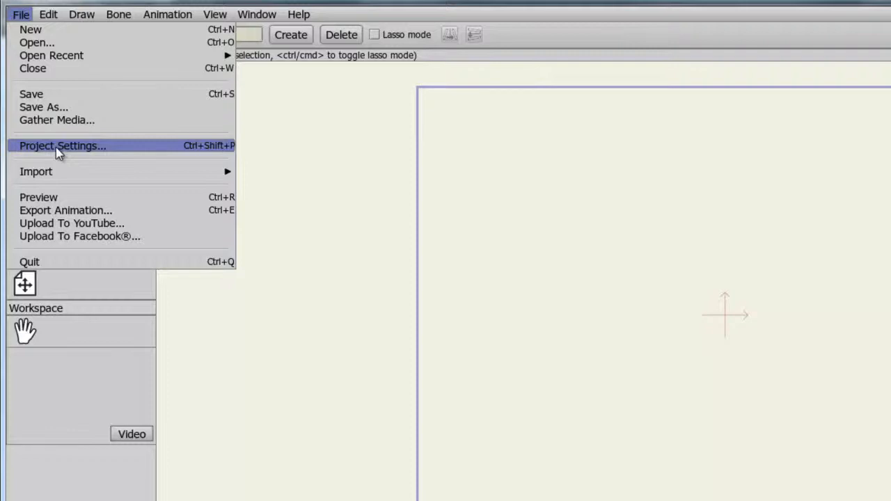
{"action": "left_click", "coordinate": [61, 146]}
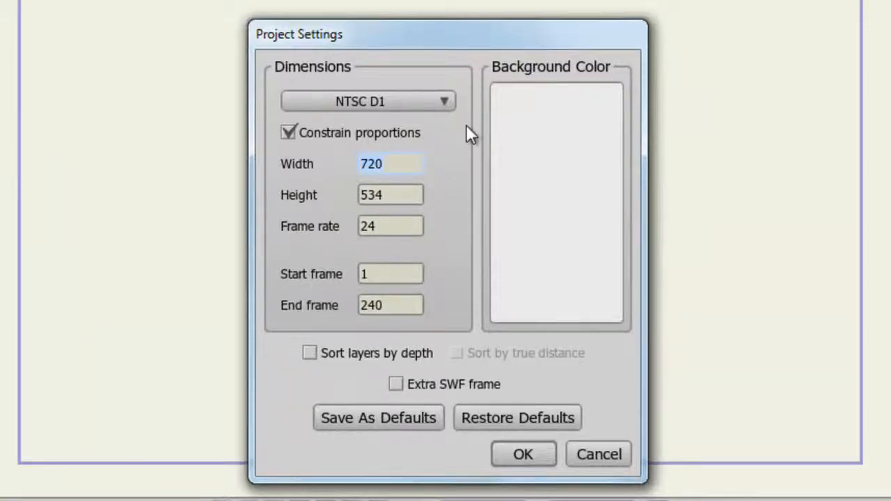
- Apply the iPhone 480×320 preset, then begin editing width so the preset reads Custom
{"action": "left_click", "coordinate": [442, 100]}
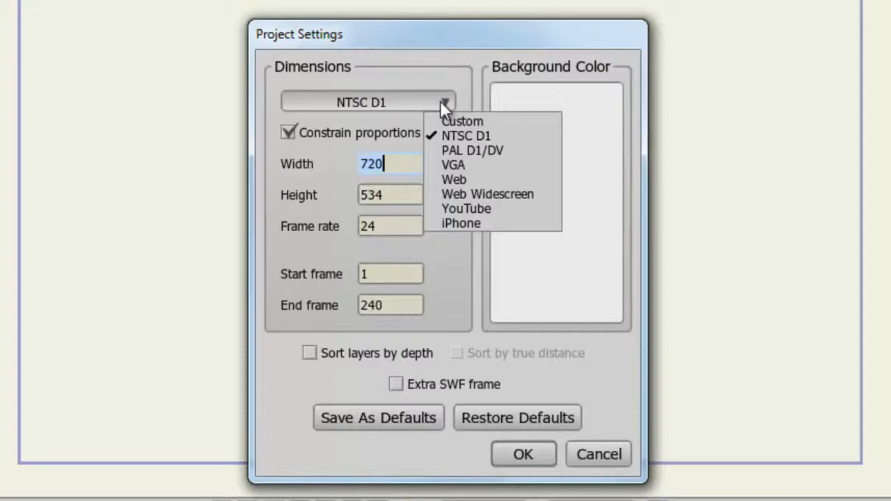
{"action": "mouse_move", "coordinate": [465, 234]}
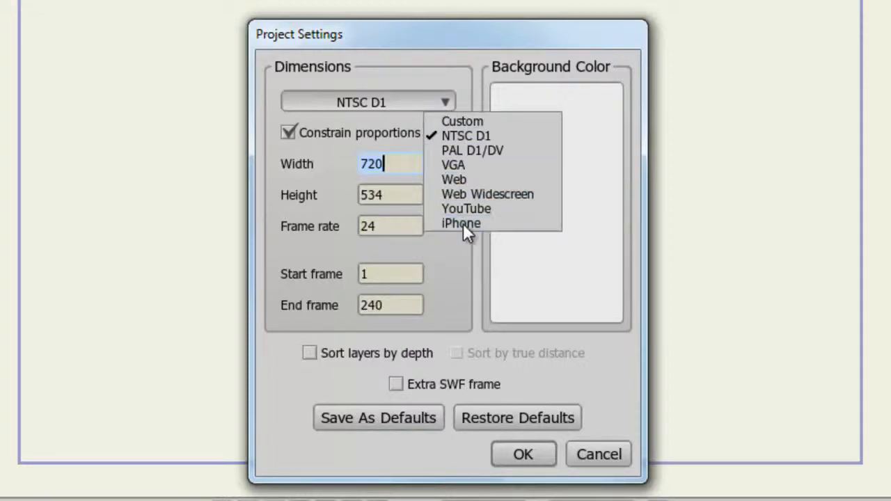
{"action": "left_click", "coordinate": [460, 223]}
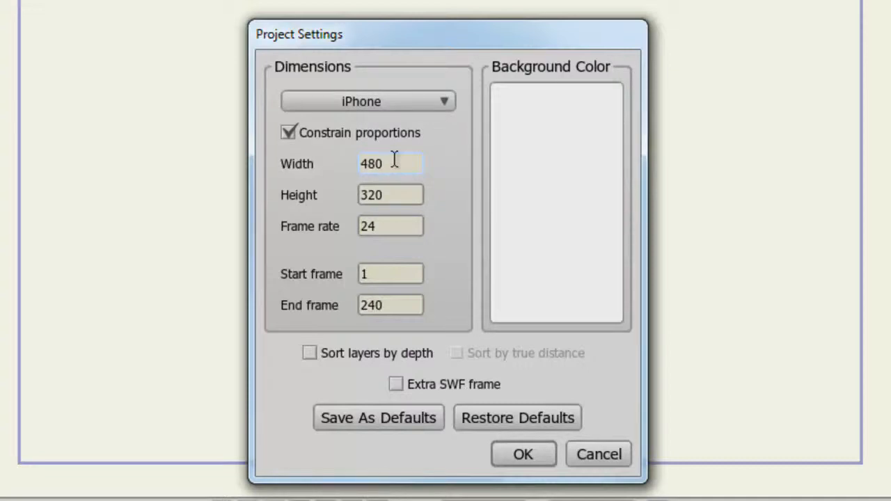
{"action": "left_click", "coordinate": [389, 164]}
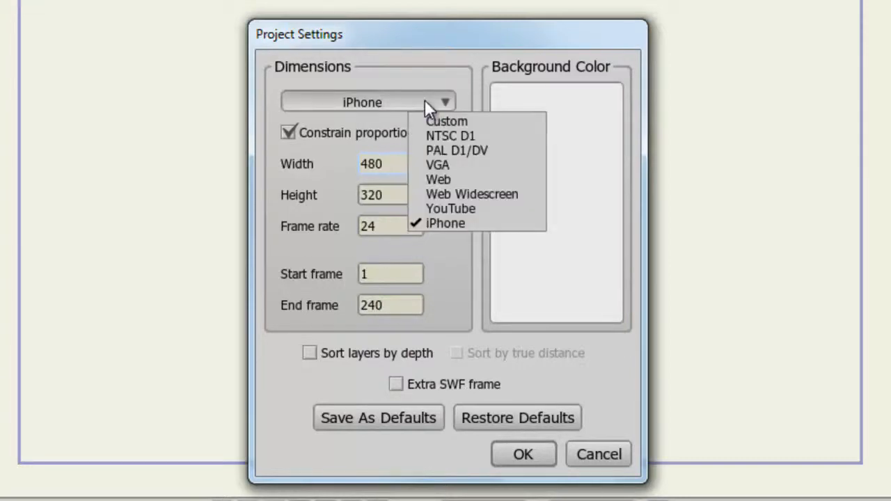
{"action": "left_click", "coordinate": [445, 121]}
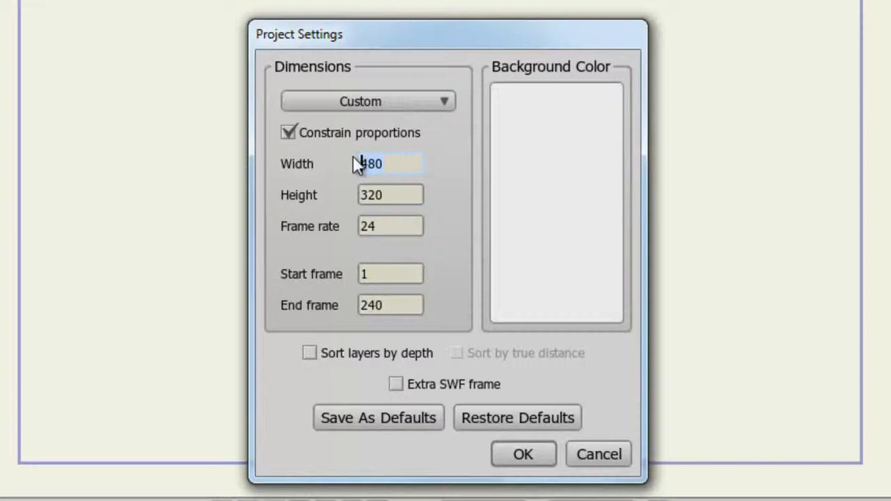
- Enter a custom width giving 788×768 and toggle Constrain proportions
{"action": "type", "text": "1000"}
{"action": "left_click", "coordinate": [389, 195]}
{"action": "type", "text": "768"}
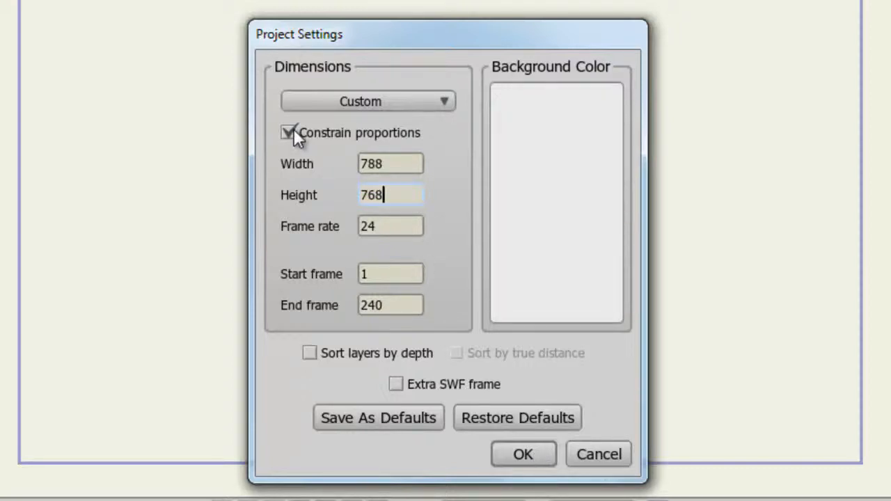
{"action": "left_click", "coordinate": [389, 225]}
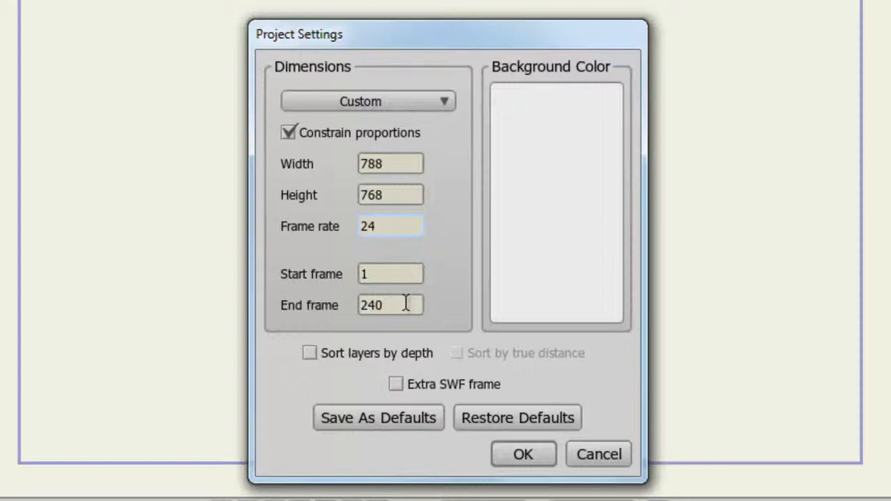
- Set the end frame to 3000 and switch on Sort layers by depth
{"action": "left_click", "coordinate": [390, 225]}
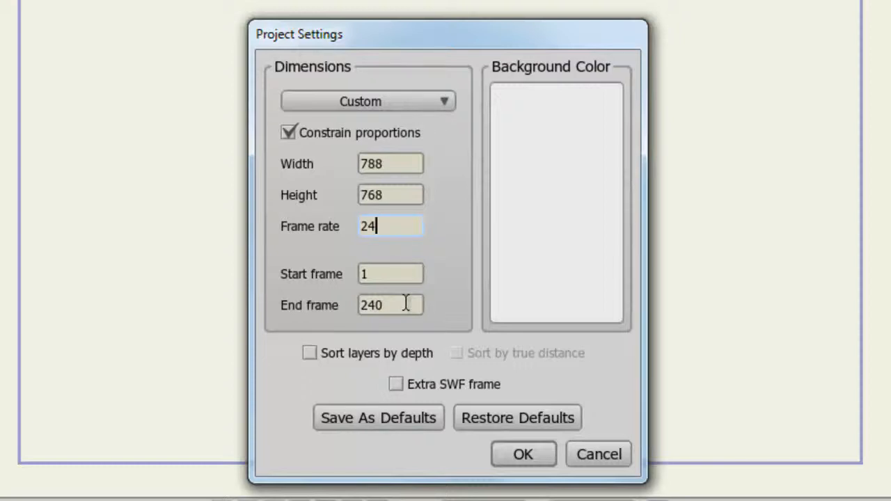
{"action": "left_click", "coordinate": [390, 305]}
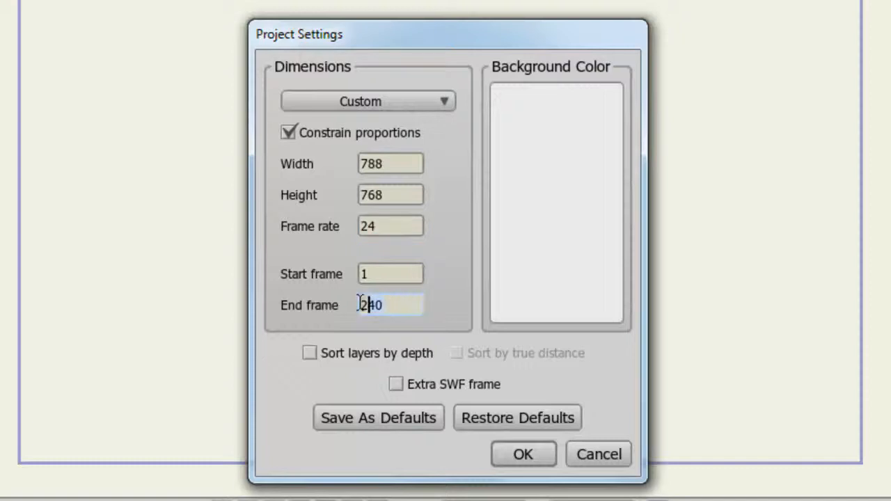
{"action": "triple_click", "coordinate": [390, 305]}
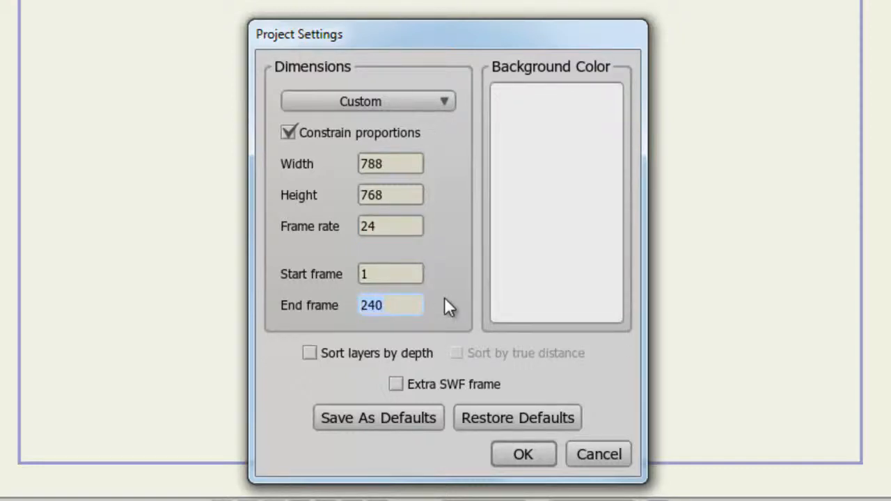
{"action": "type", "text": "4000"}
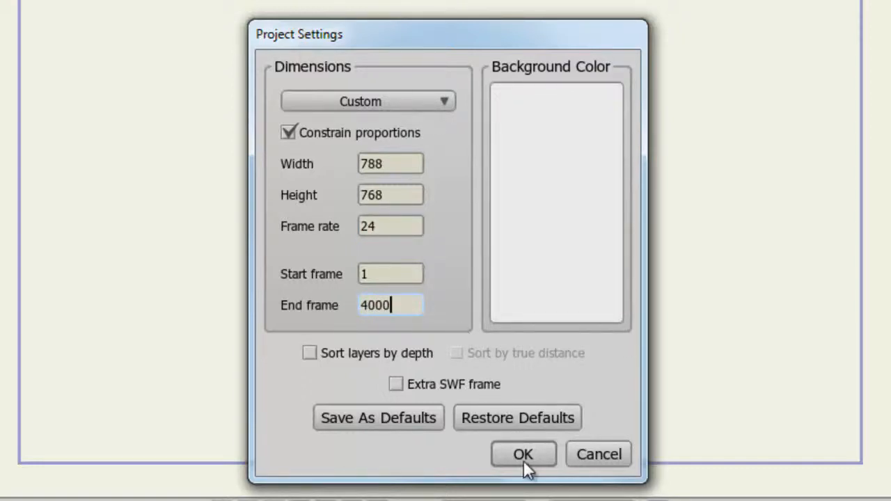
{"action": "type", "text": "3000"}
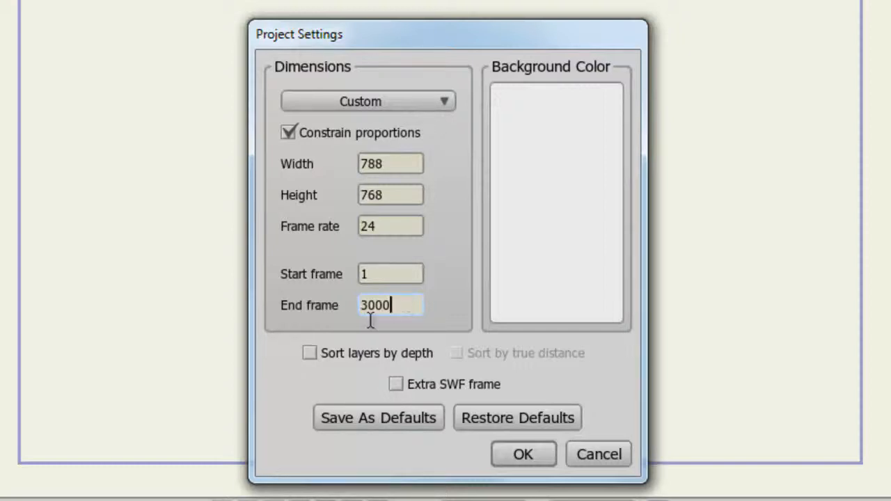
{"action": "left_click", "coordinate": [309, 354]}
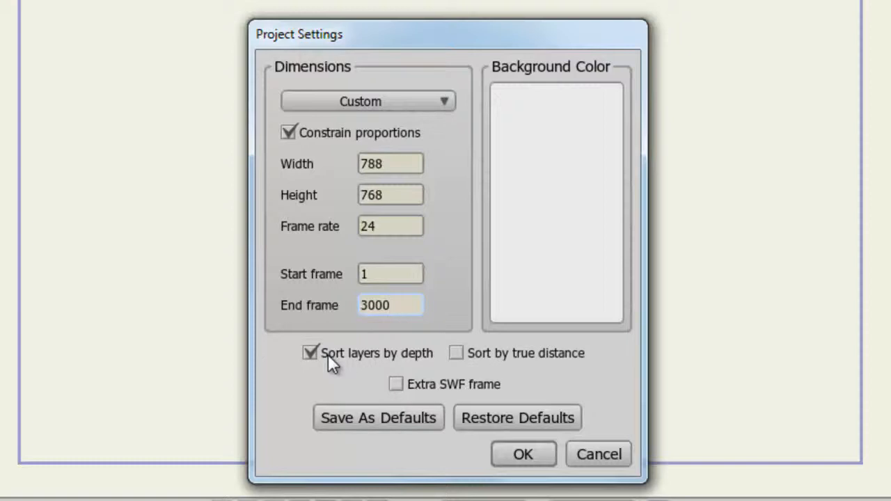
{"action": "left_click", "coordinate": [390, 304]}
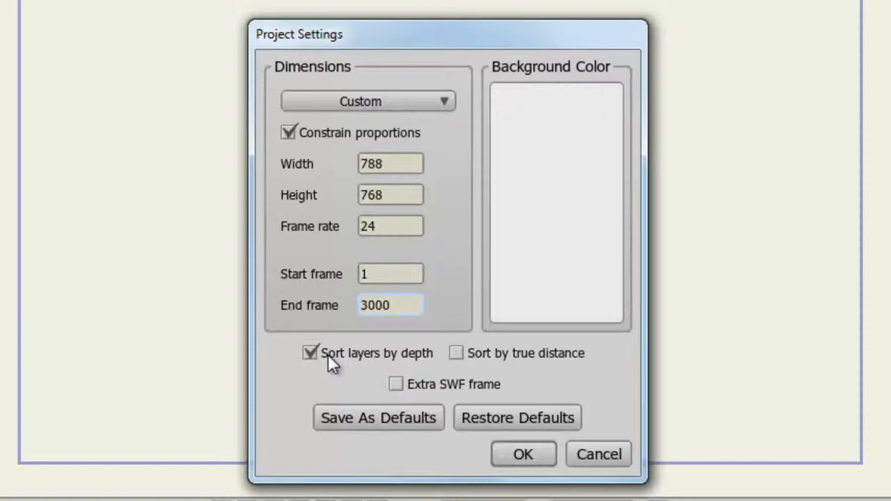
{"action": "left_click", "coordinate": [390, 305]}
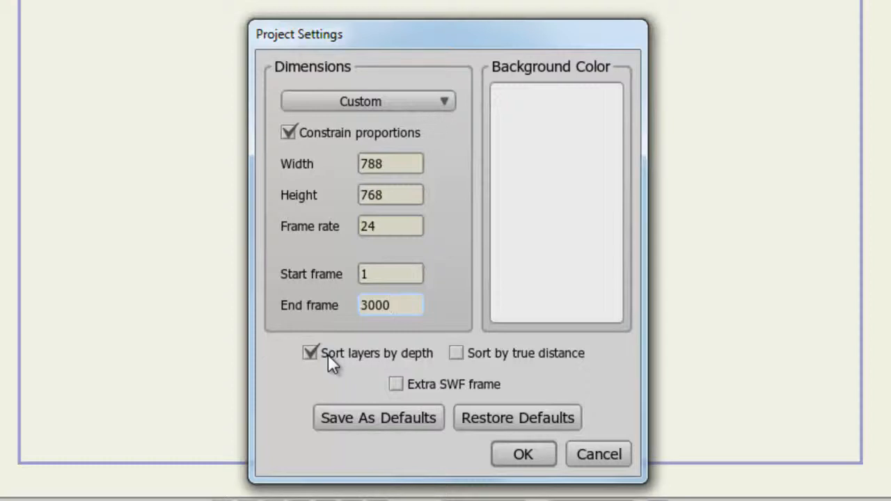
{"action": "left_click", "coordinate": [390, 305]}
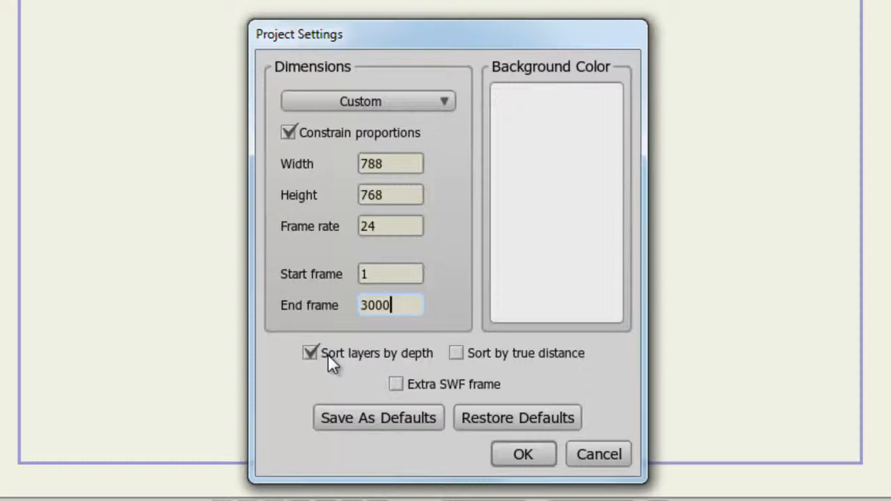
{"action": "mouse_move", "coordinate": [476, 364]}
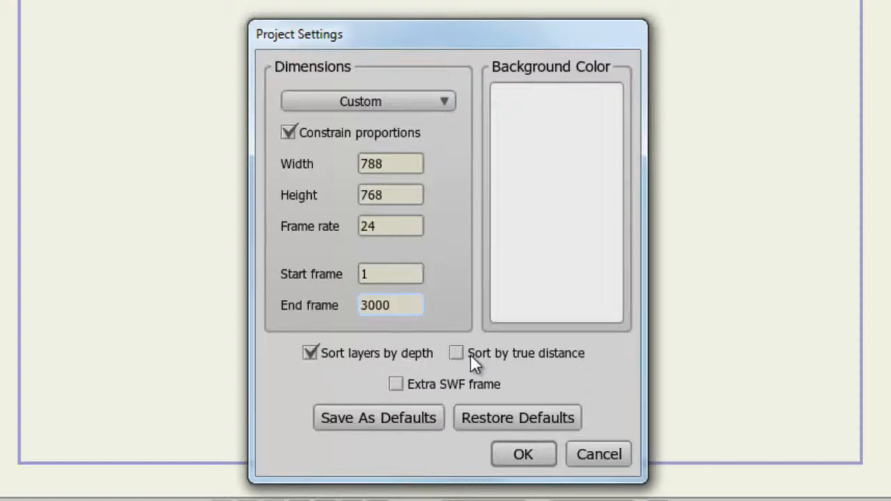
{"action": "left_click", "coordinate": [390, 304]}
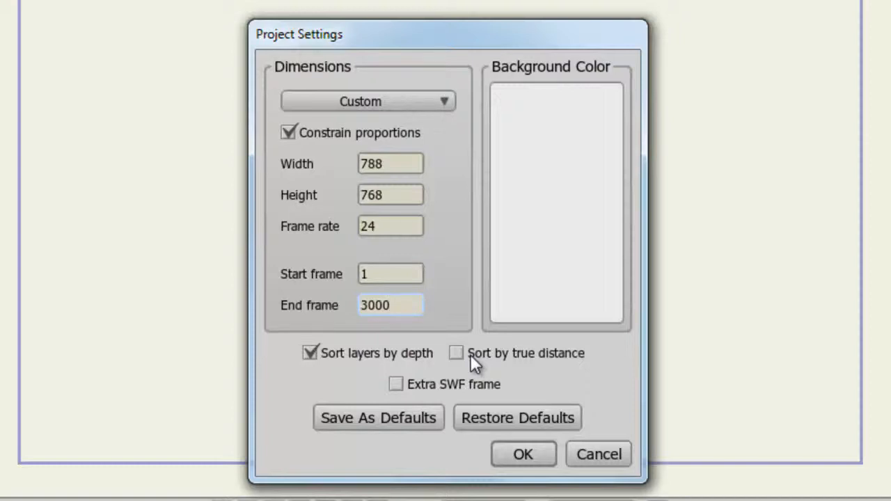
{"action": "left_click", "coordinate": [390, 305]}
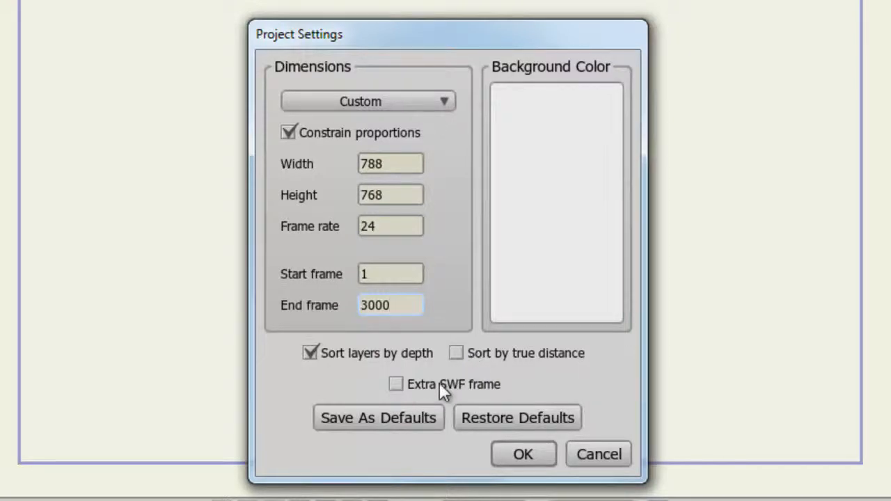
{"action": "left_click", "coordinate": [389, 305]}
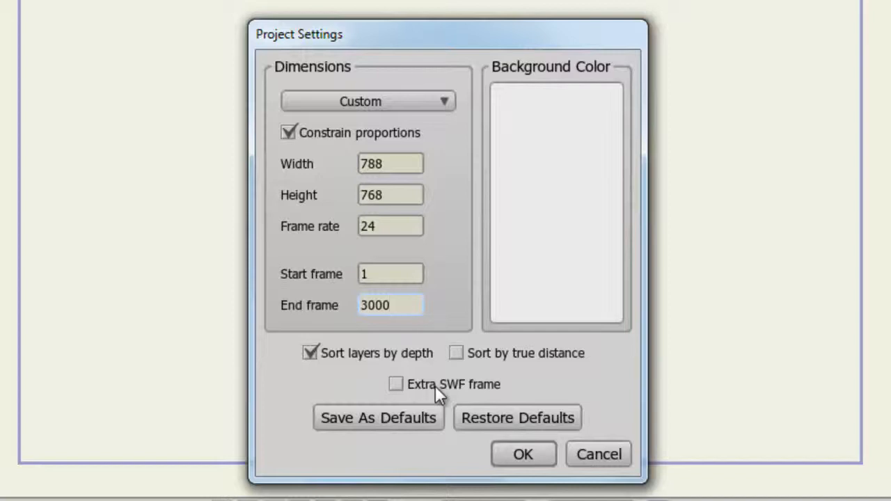
- Toggle the extra SWF frame option and save the current settings as defaults
{"action": "left_click", "coordinate": [390, 305]}
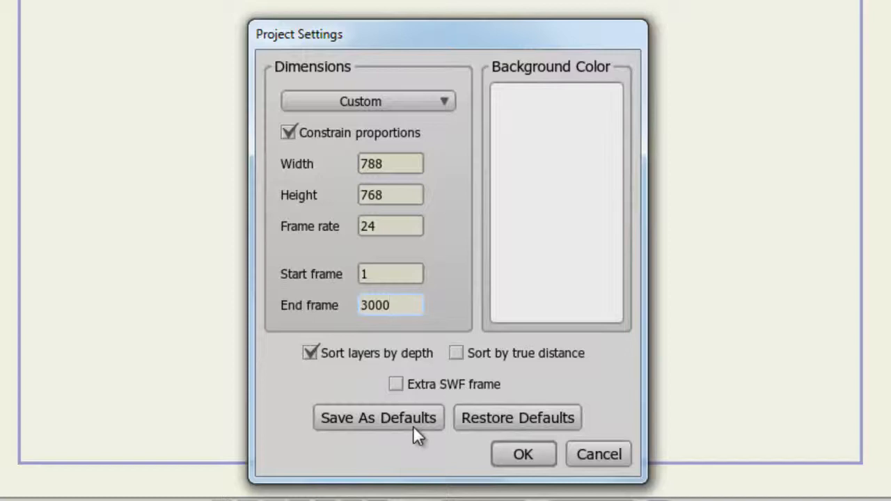
{"action": "left_click", "coordinate": [390, 305]}
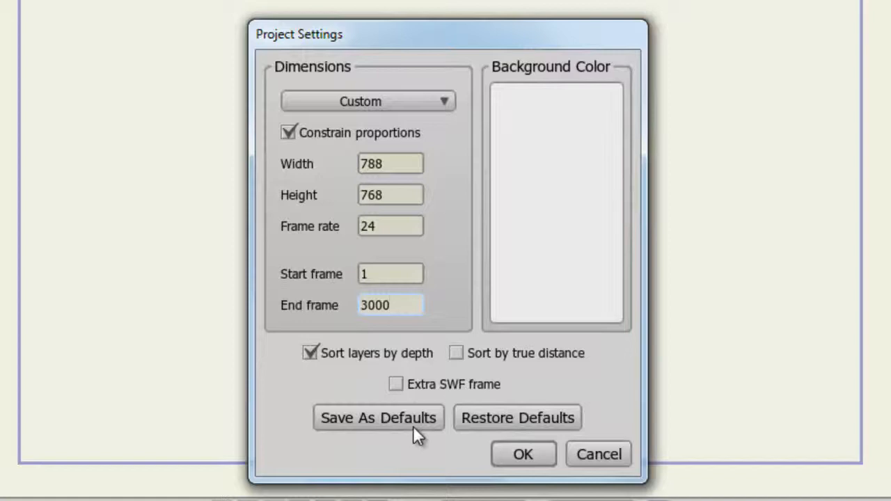
{"action": "left_click", "coordinate": [390, 305]}
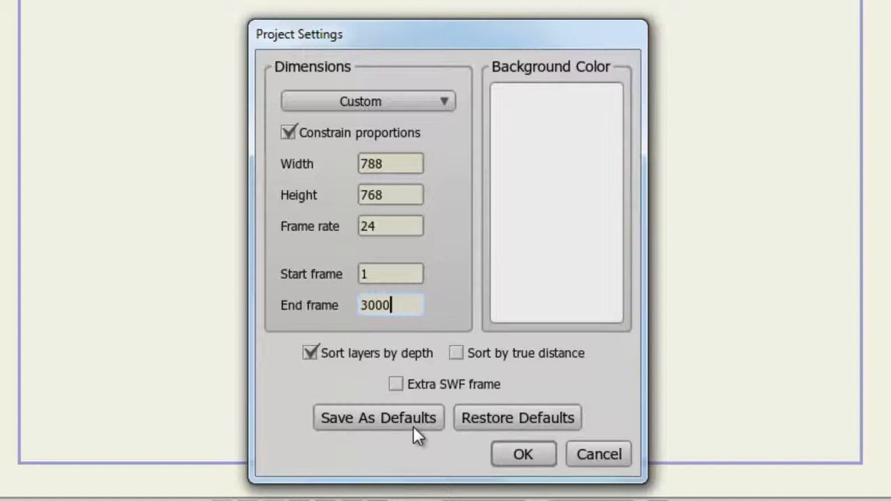
{"action": "mouse_move", "coordinate": [500, 427]}
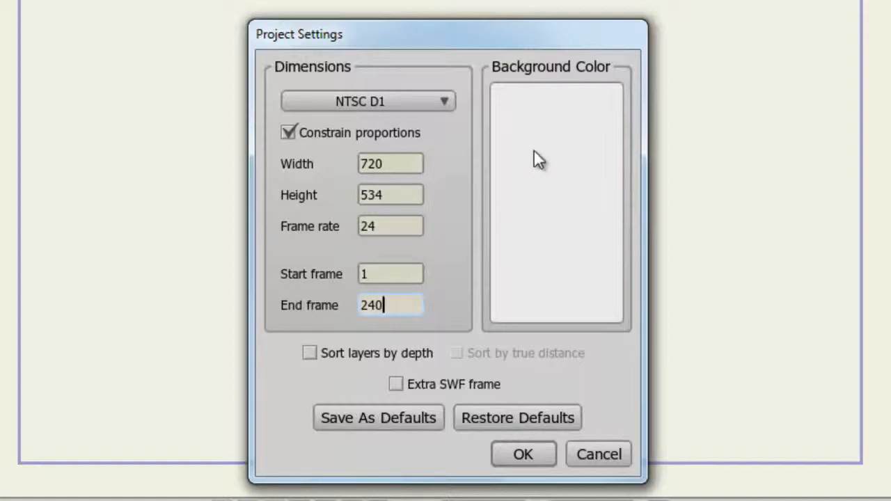
{"action": "left_click", "coordinate": [555, 202]}
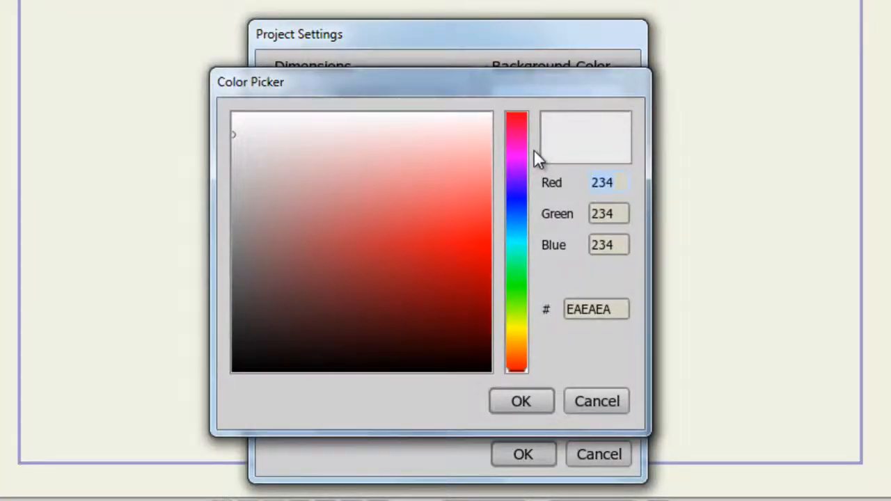
{"action": "left_click", "coordinate": [607, 182]}
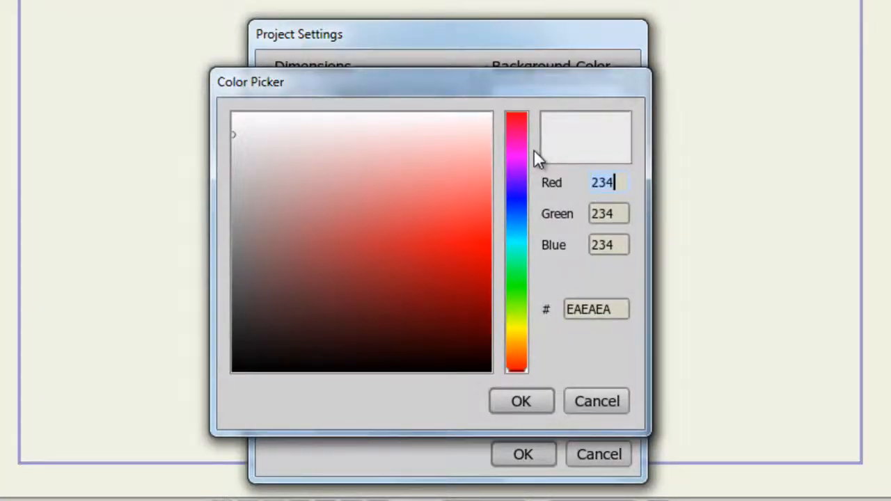
{"action": "left_click", "coordinate": [521, 400]}
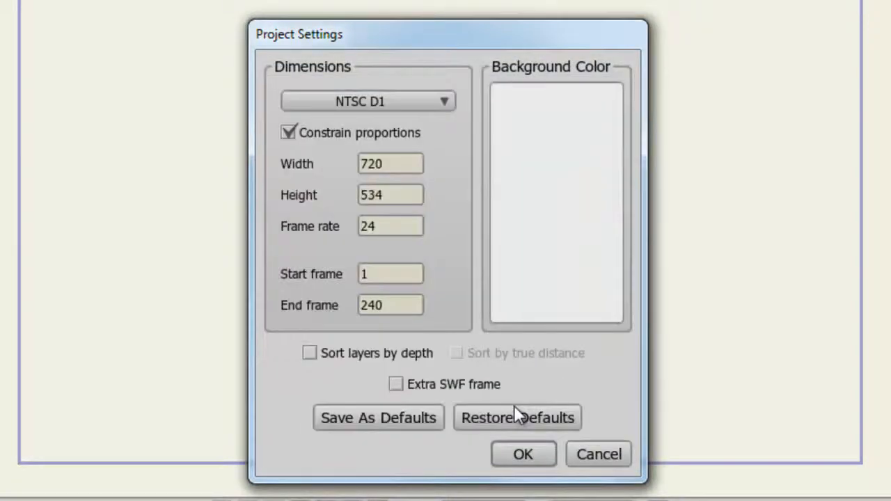